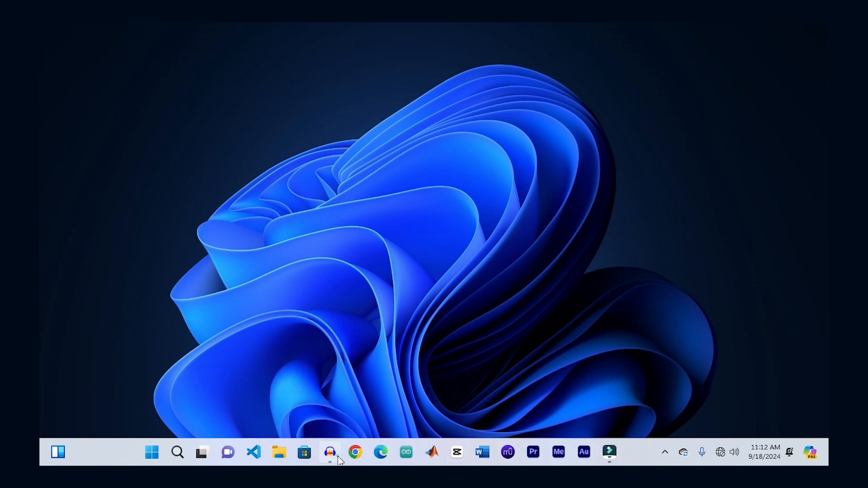
Launch Audacity, dismiss the welcome notice and start File > Import > Audio.
click(330, 452)
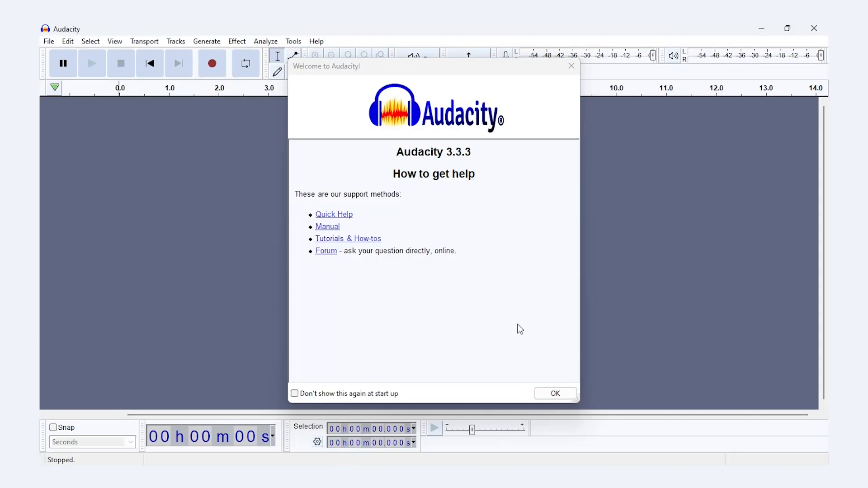
click(554, 394)
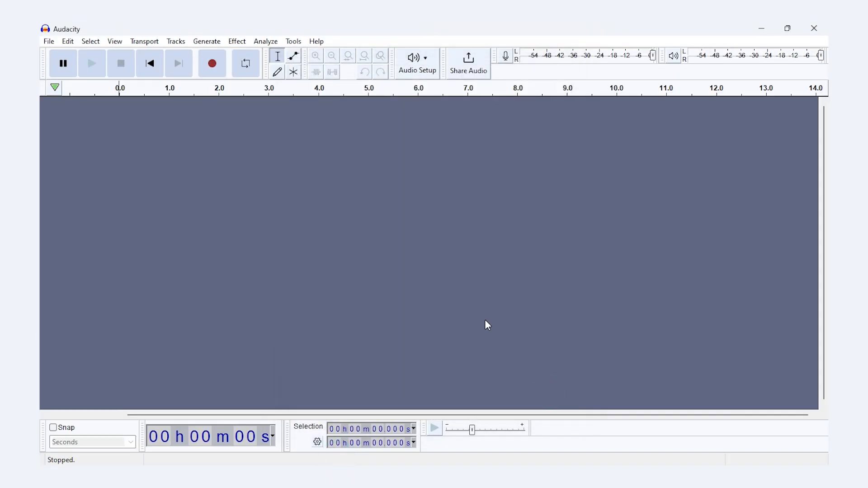
click(48, 40)
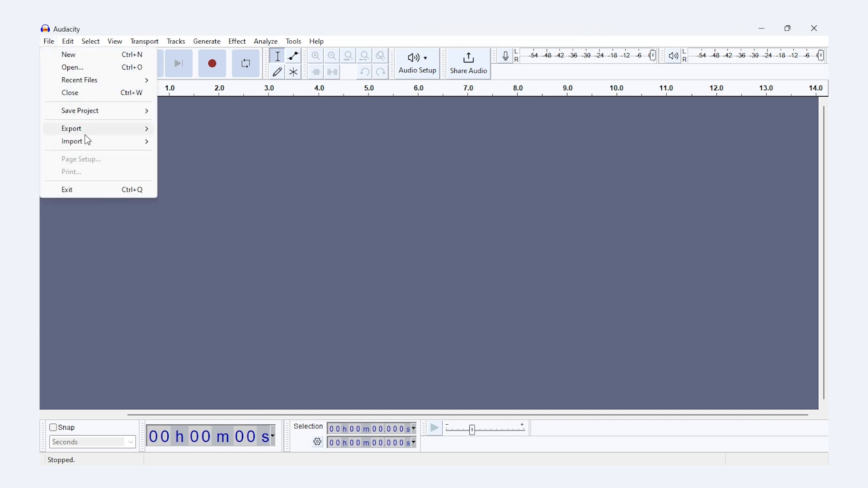
mouse_move(126, 131)
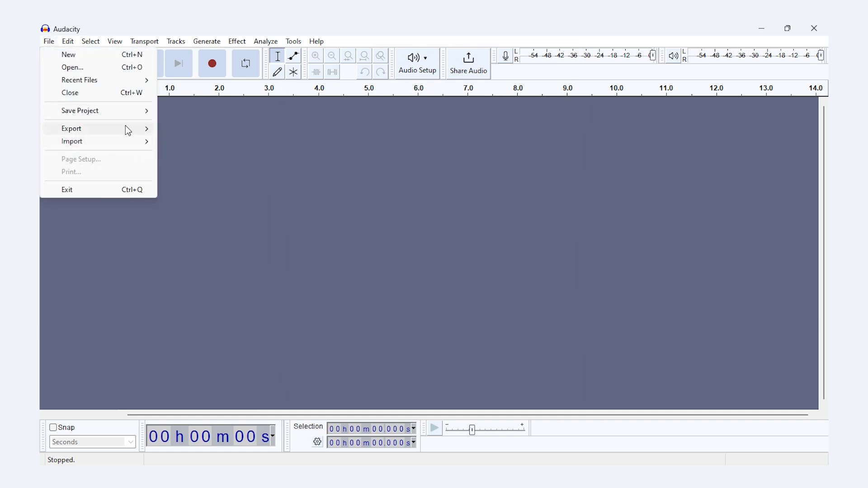
click(72, 141)
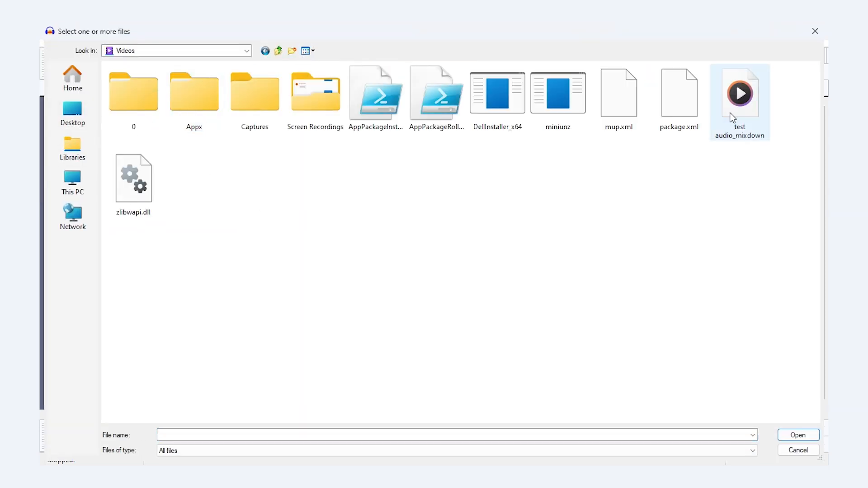
Load test audio_mixdown, listen briefly, and select its quiet noise-only opening.
click(798, 435)
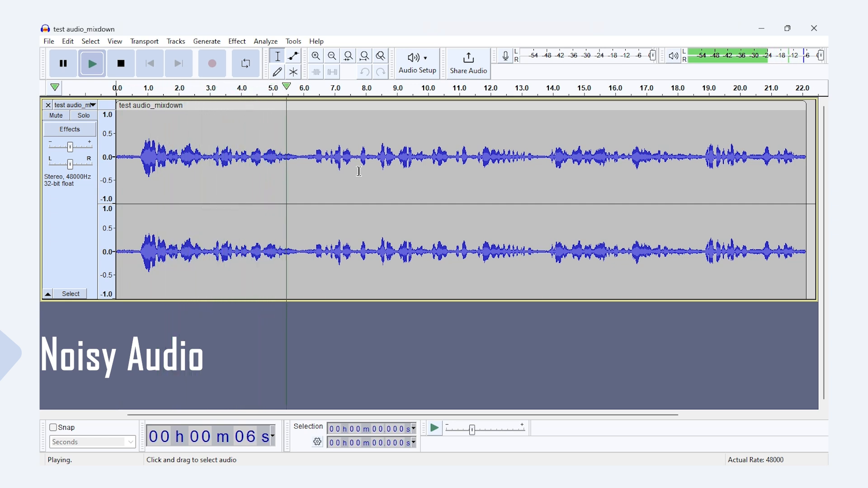
click(121, 63)
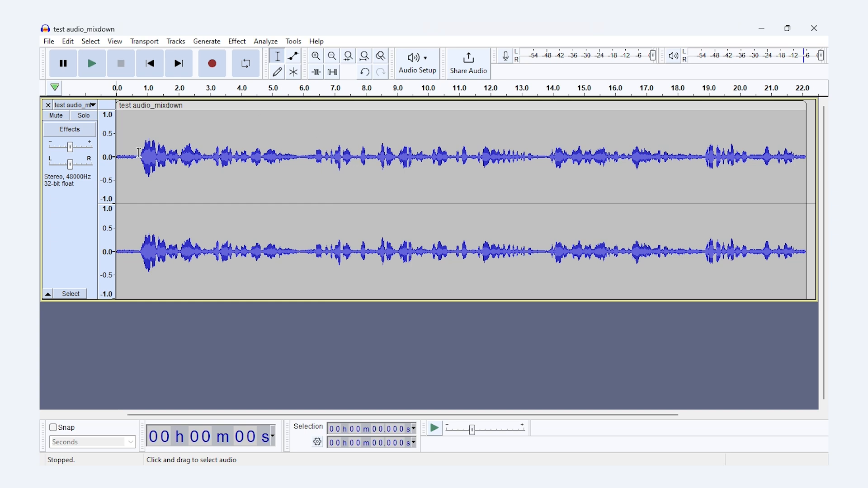
drag(118, 157, 141, 156)
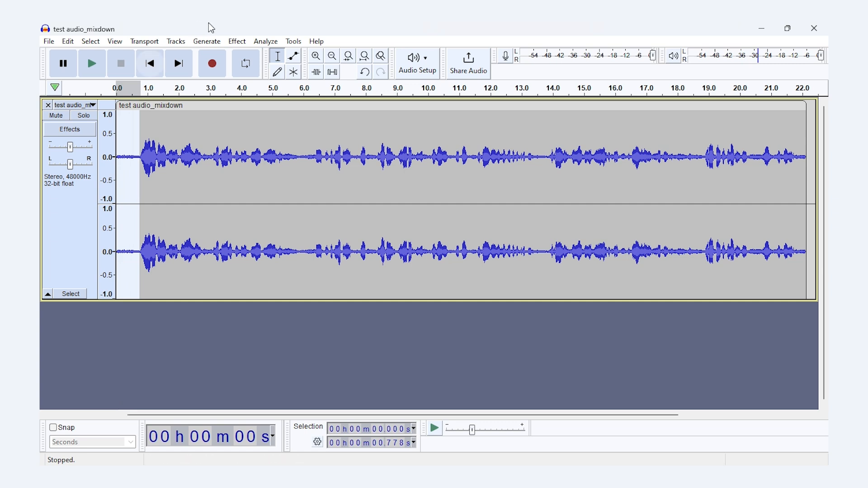
Take the noise profile from the quiet opening via Noise Reduction, then select the whole track.
click(236, 41)
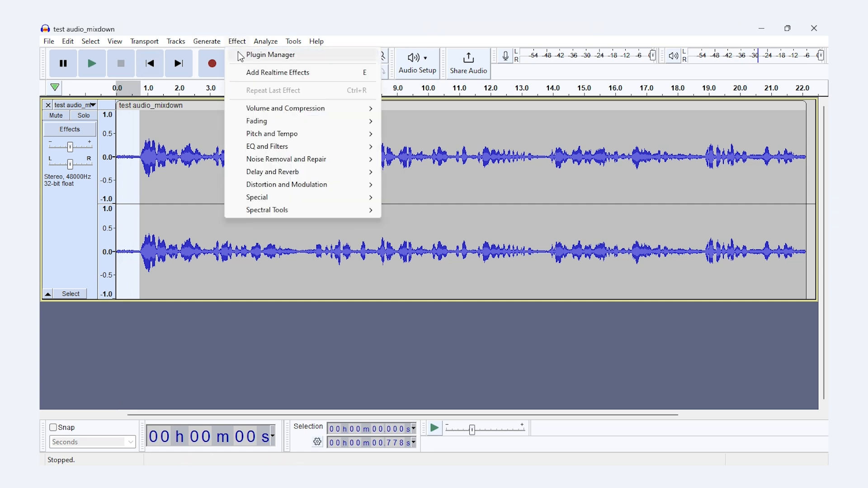
mouse_move(287, 159)
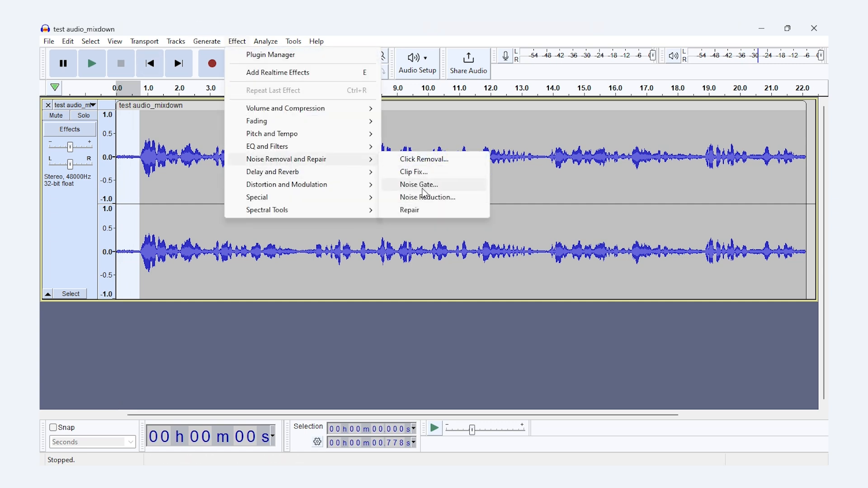
click(428, 197)
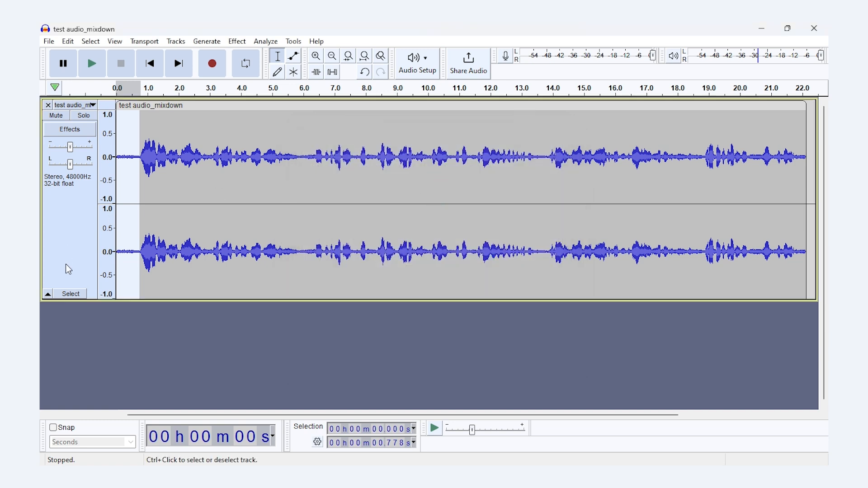
click(71, 293)
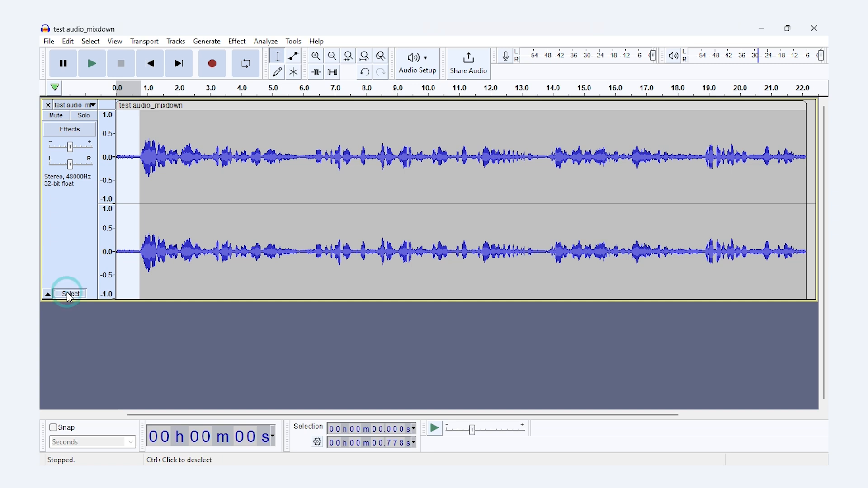
click(237, 40)
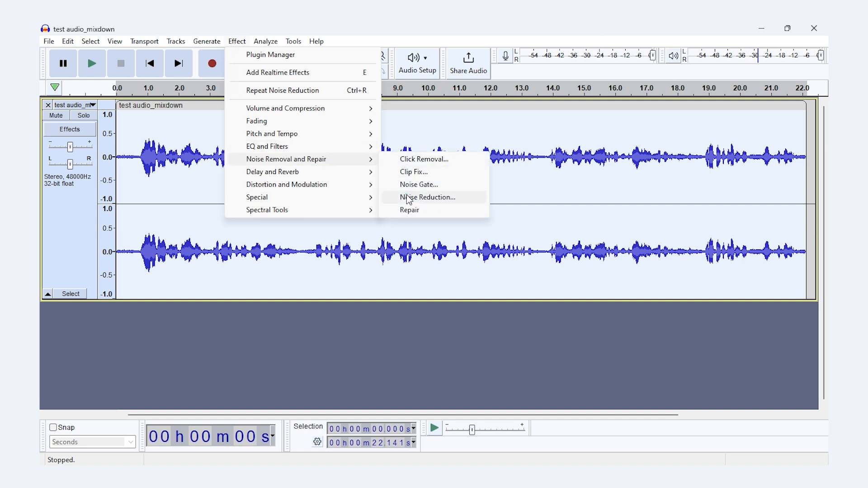
Preview Noise Reduction at the default 12 dB, raise it to 20 dB and preview again.
click(428, 197)
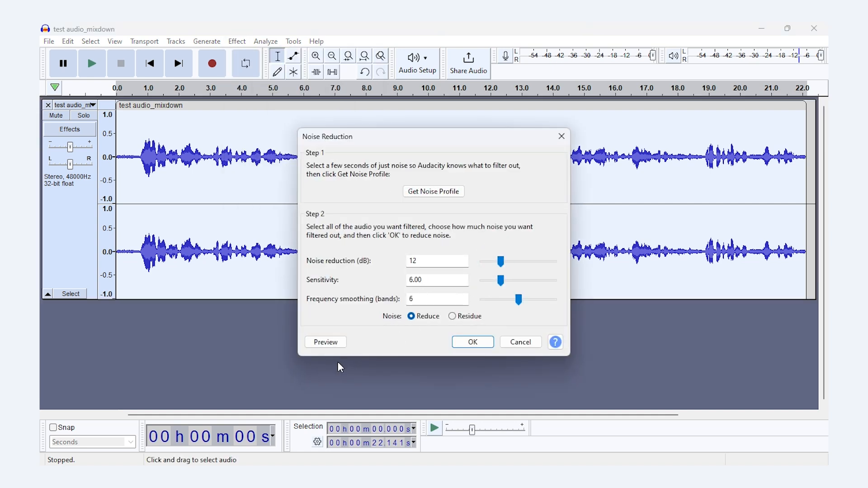
click(326, 342)
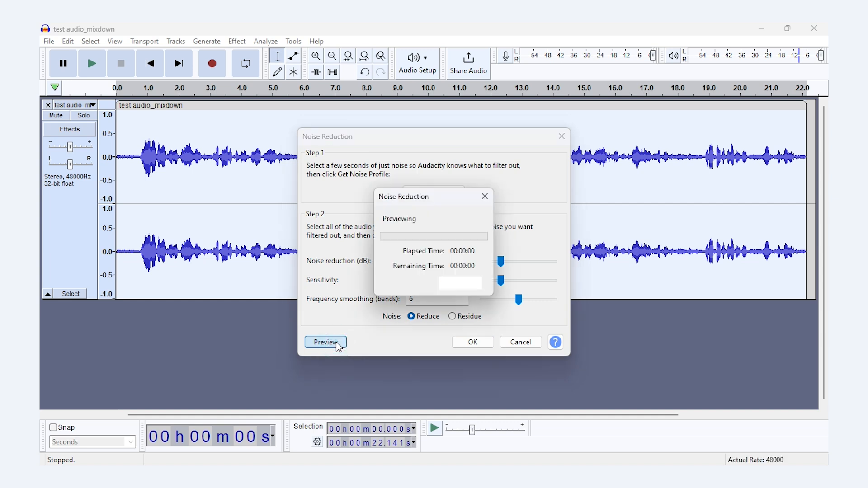
click(324, 341)
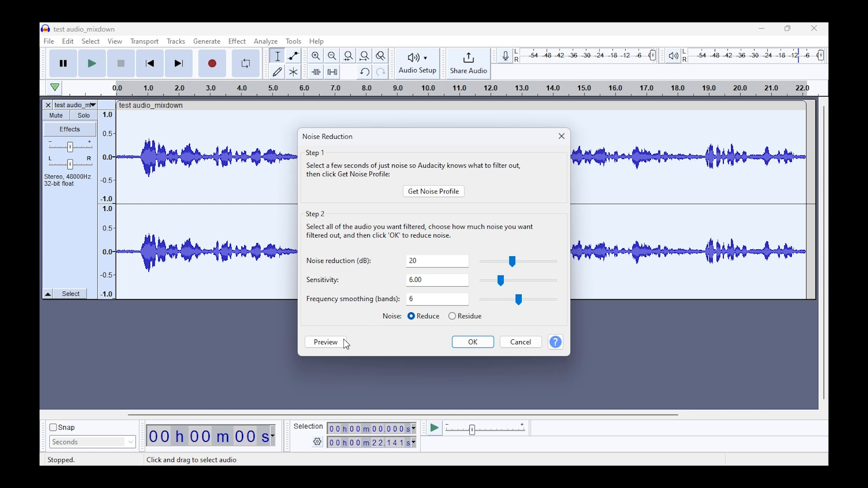
click(325, 342)
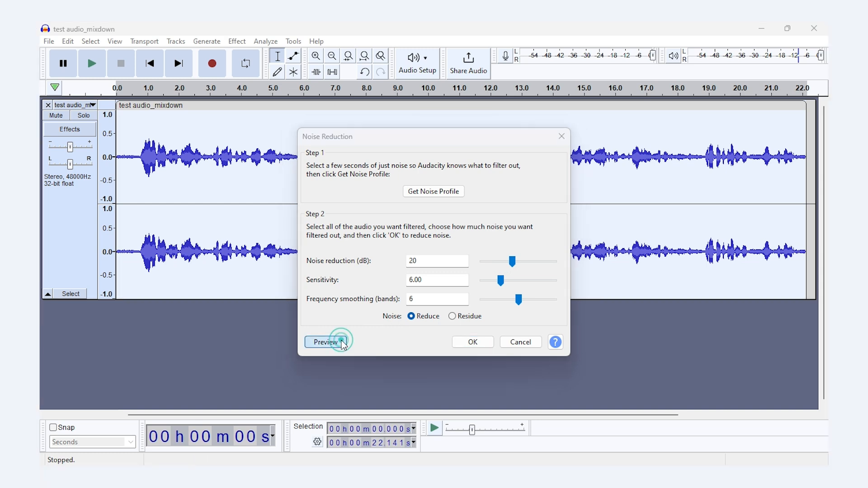
click(325, 342)
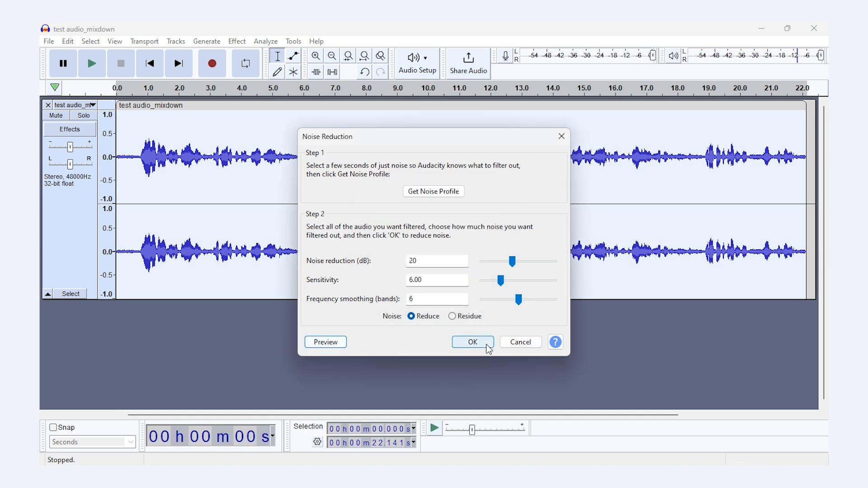
Apply the 20 dB noise reduction to the whole recording and play back the cleaned result.
click(472, 341)
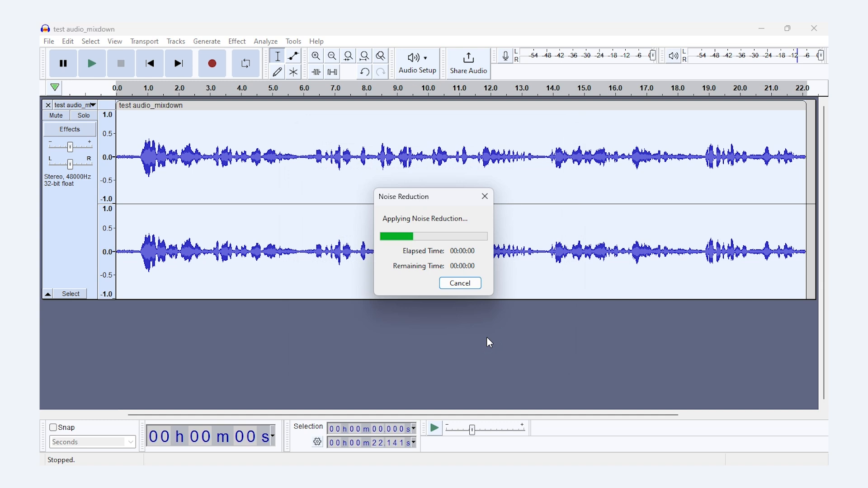
click(91, 63)
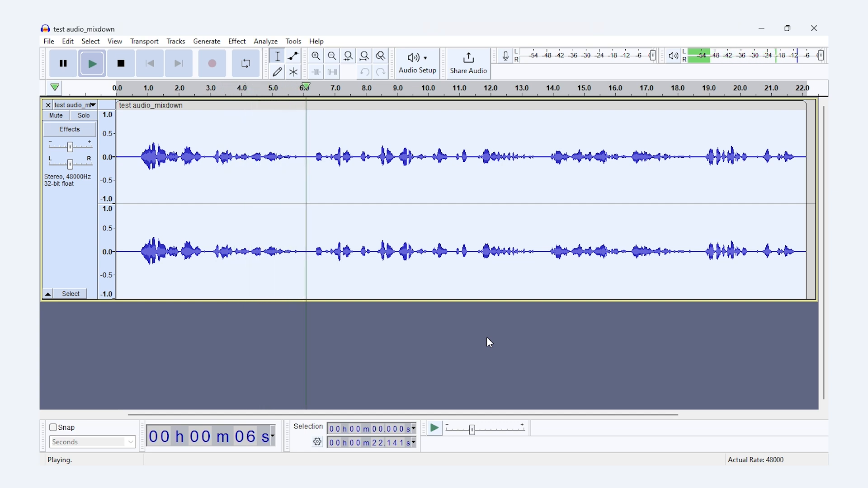
click(120, 63)
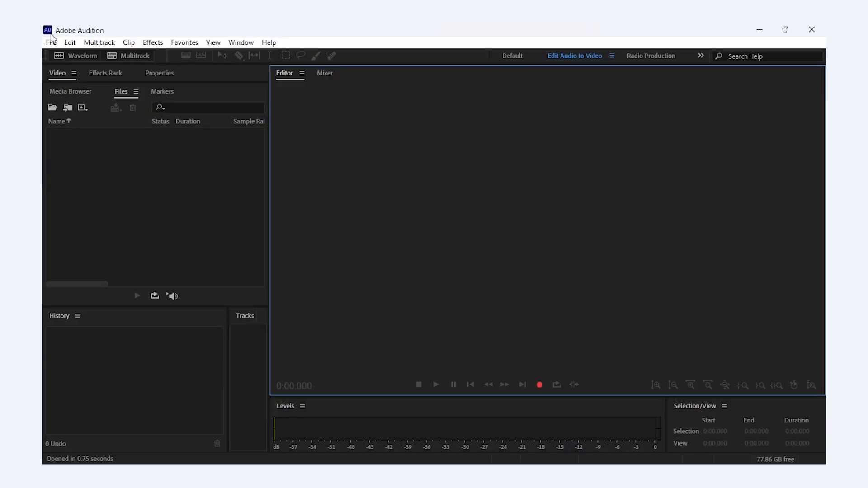
Start opening test audio_mixdown.wav from Audition's File menu.
click(50, 42)
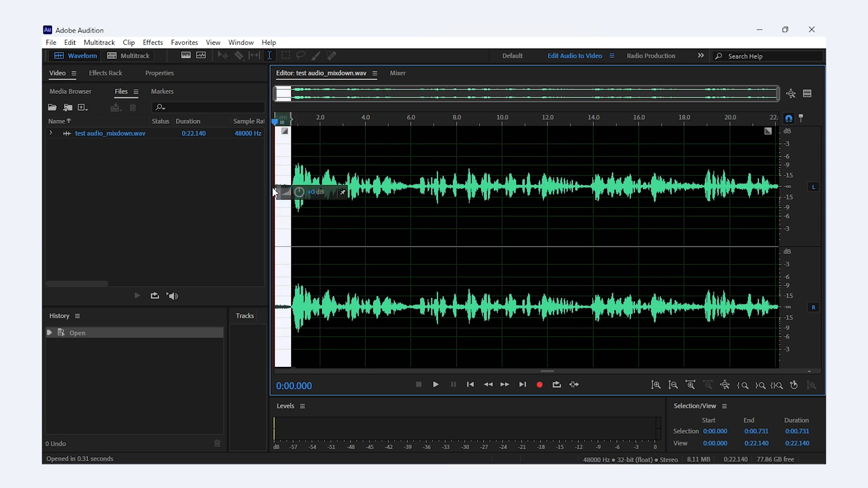
Capture a noise print from the selected 0.731-second opening and select the whole recording.
click(152, 43)
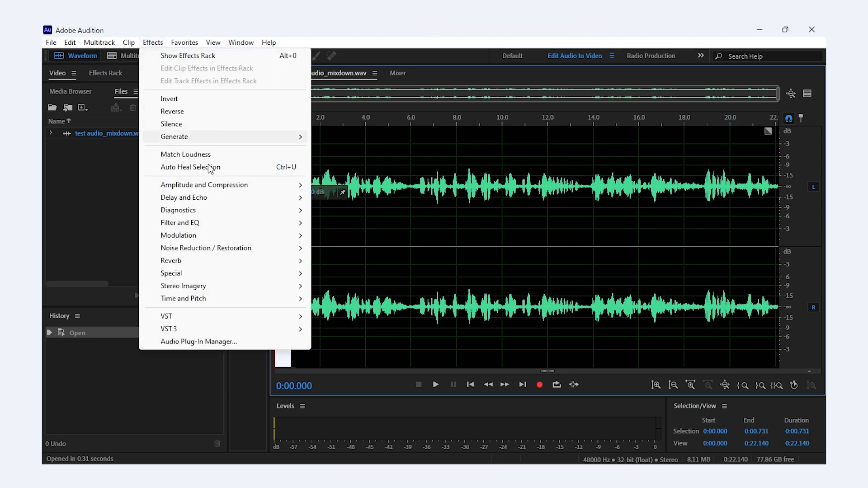
mouse_move(206, 247)
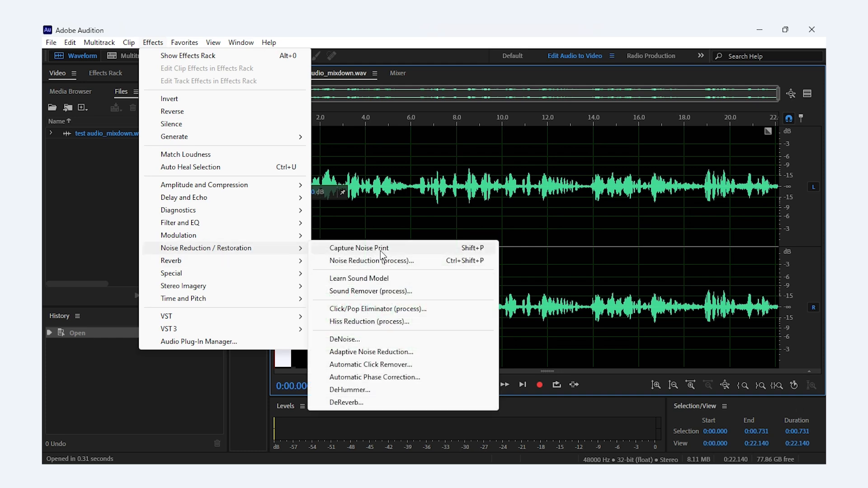
click(359, 248)
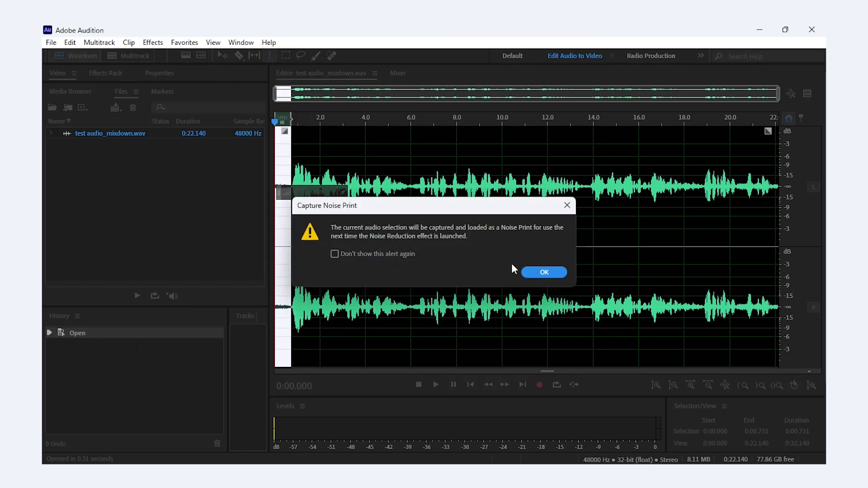
click(543, 272)
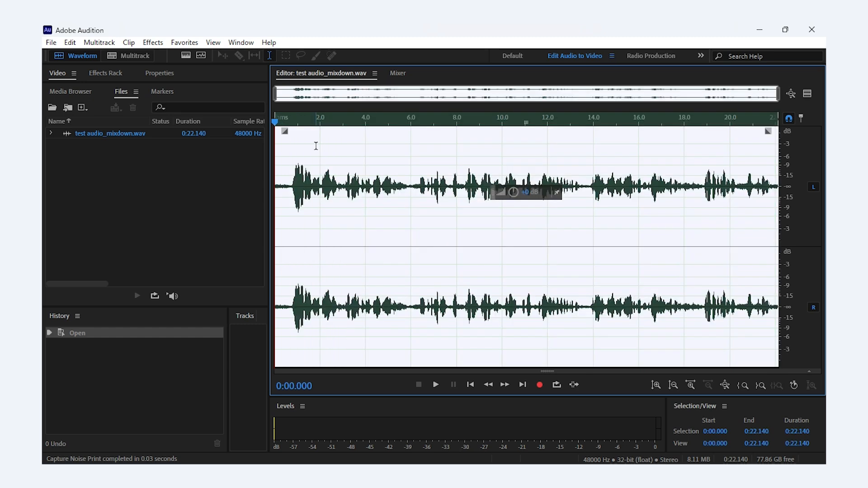
click(152, 43)
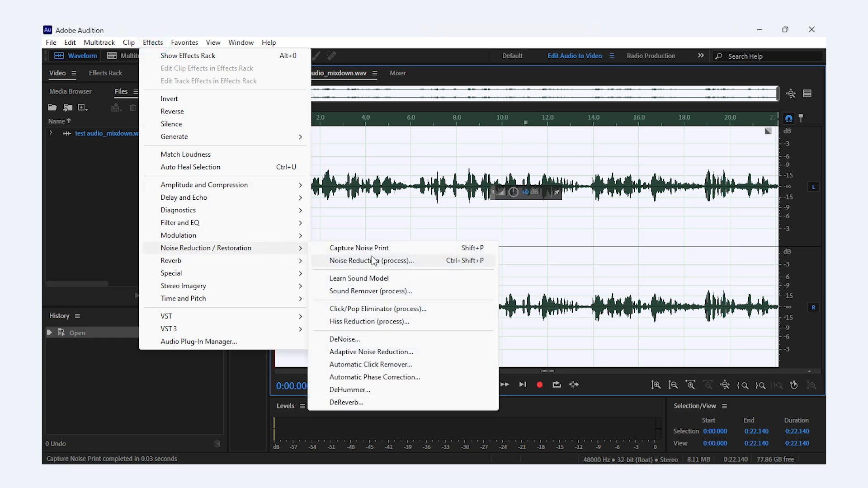
Set Noise Reduction to 76% with Reduce by 36.6 dB and preview the cleaned audio.
click(372, 260)
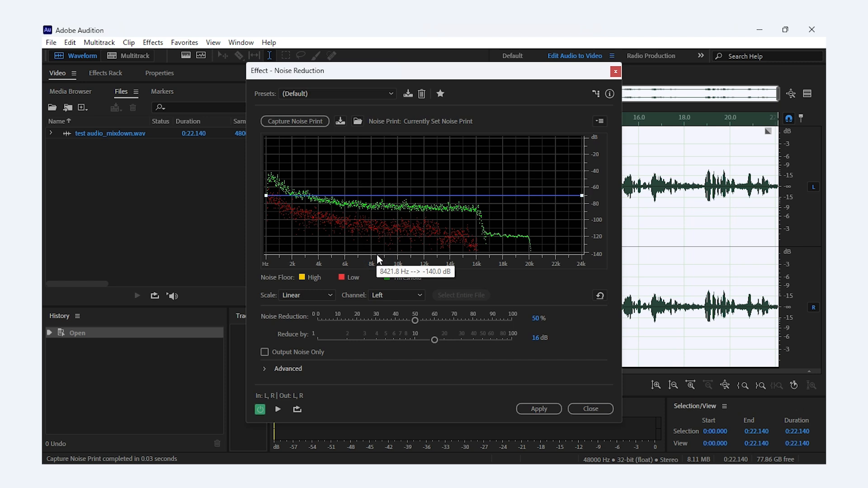
drag(415, 320, 461, 320)
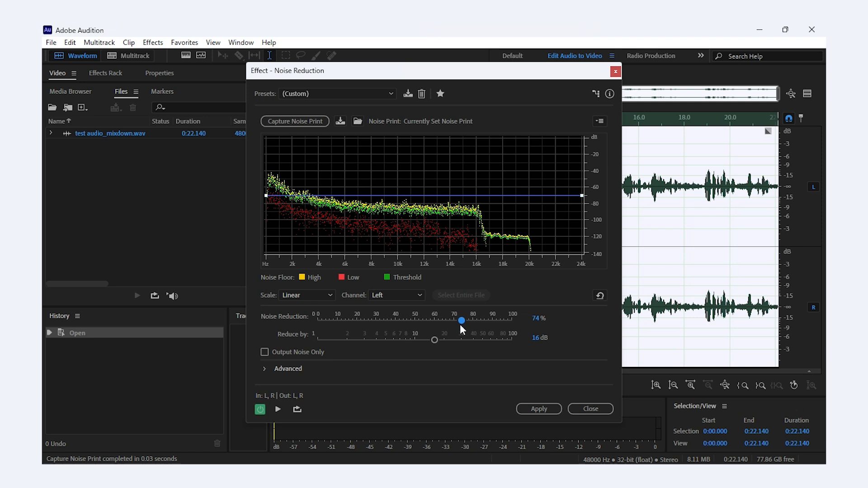
drag(461, 320, 433, 340)
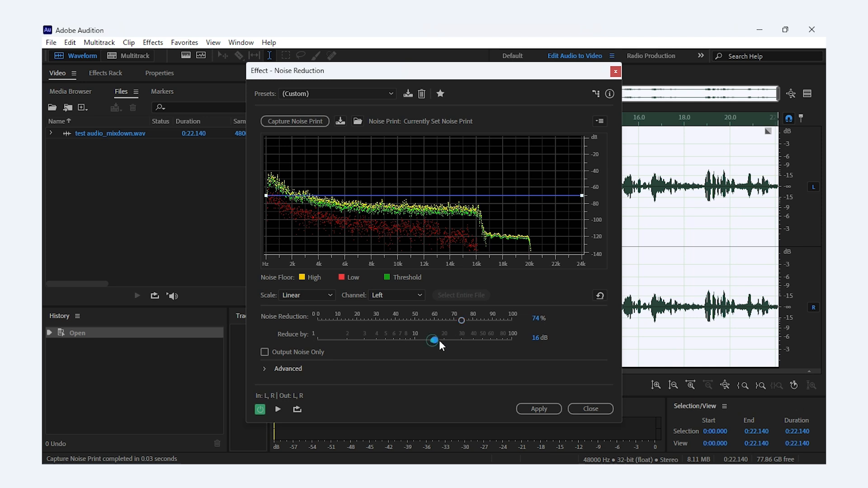
drag(435, 340, 470, 340)
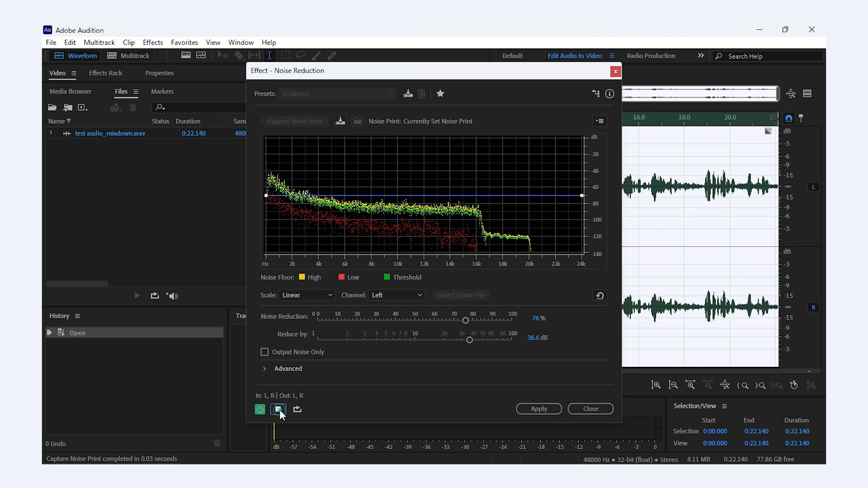
click(278, 409)
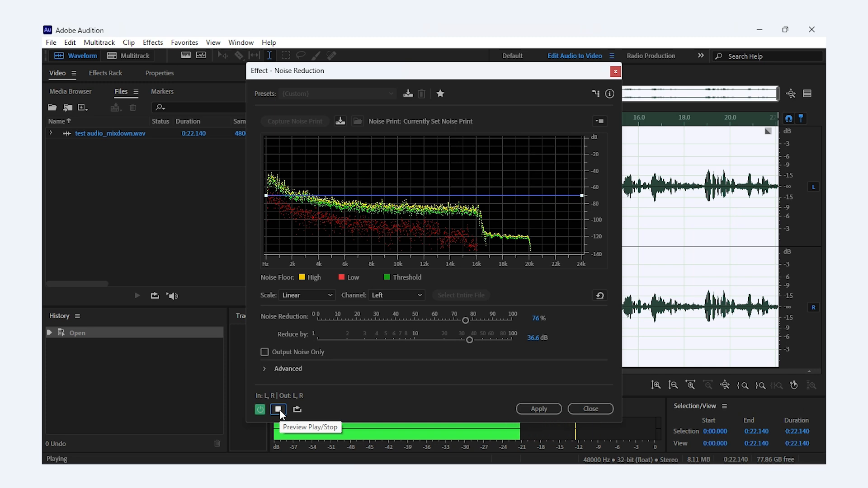
Apply the noise reduction, play back the result, then undo it to restore the original.
click(537, 408)
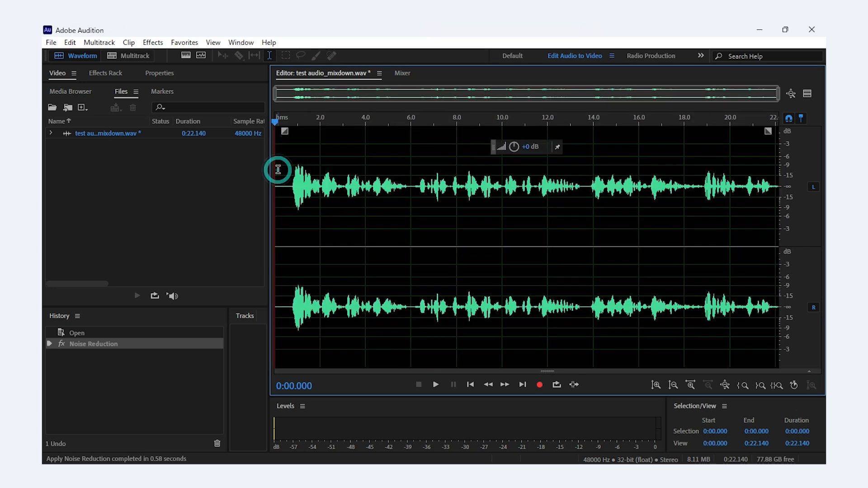
click(435, 384)
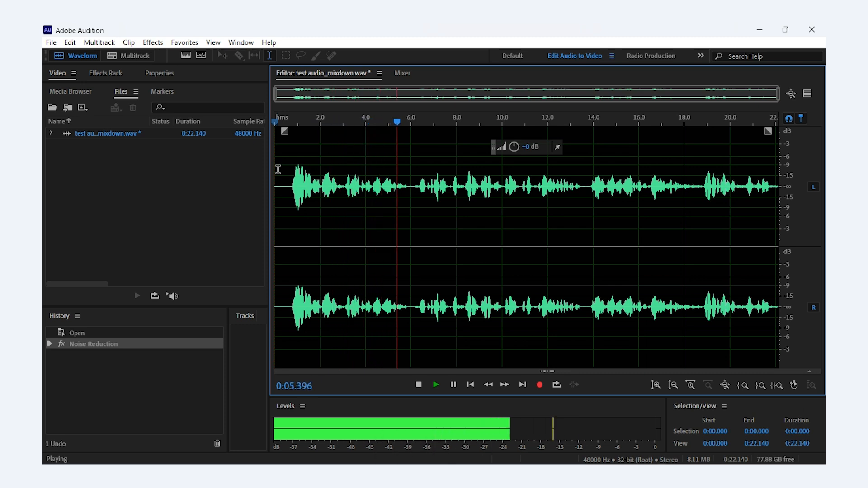
click(418, 385)
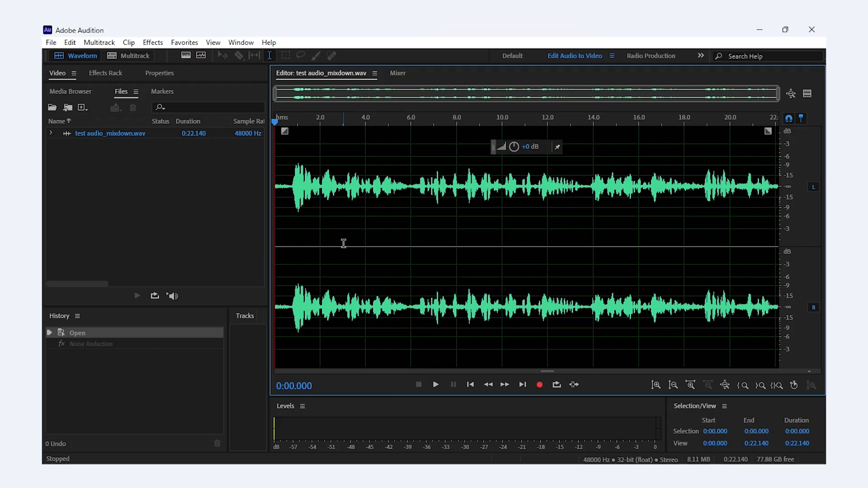
Start DeNoise and preview it at 82% and 88% amounts.
click(152, 42)
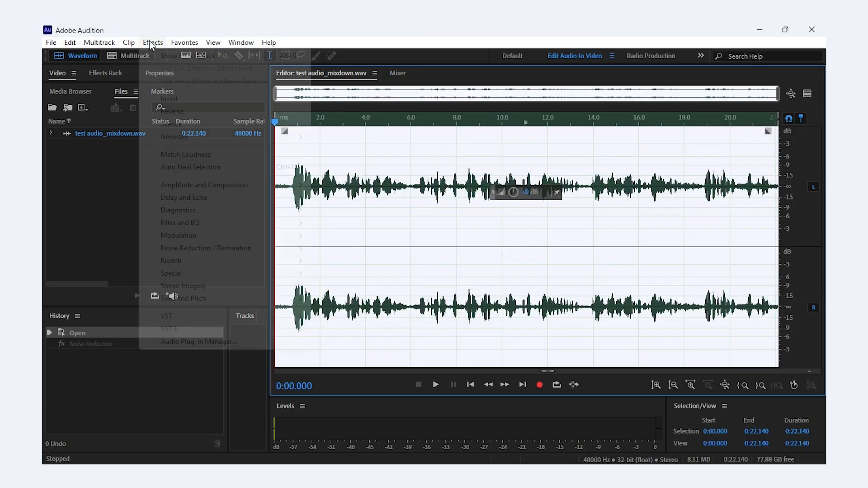
mouse_move(206, 248)
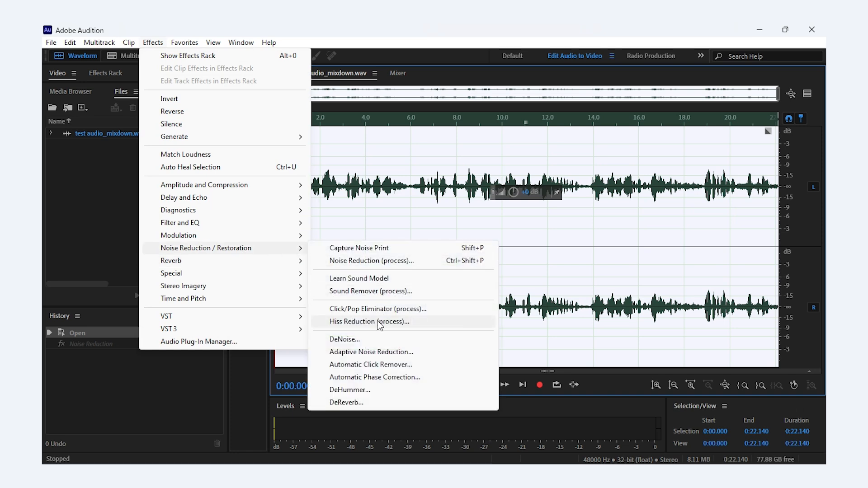
click(344, 339)
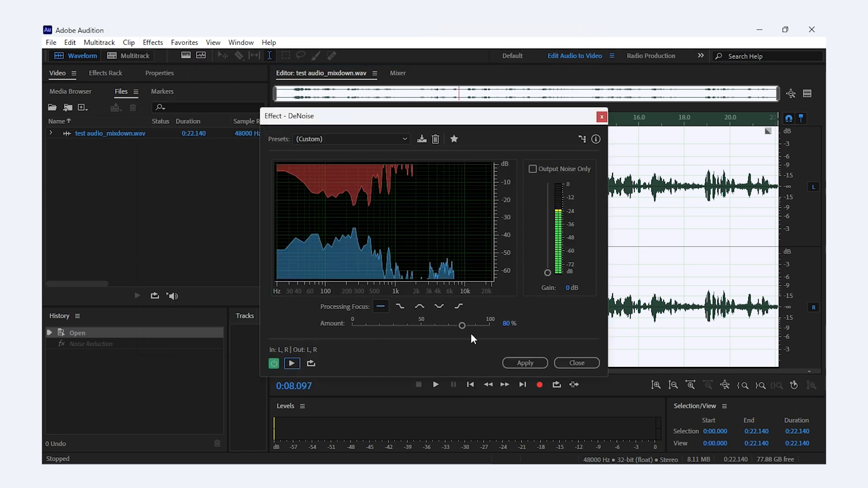
drag(462, 325, 464, 326)
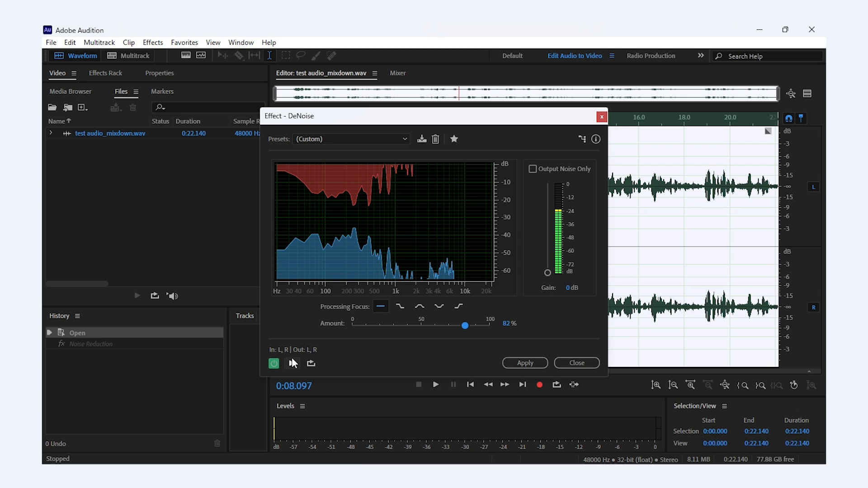
click(293, 363)
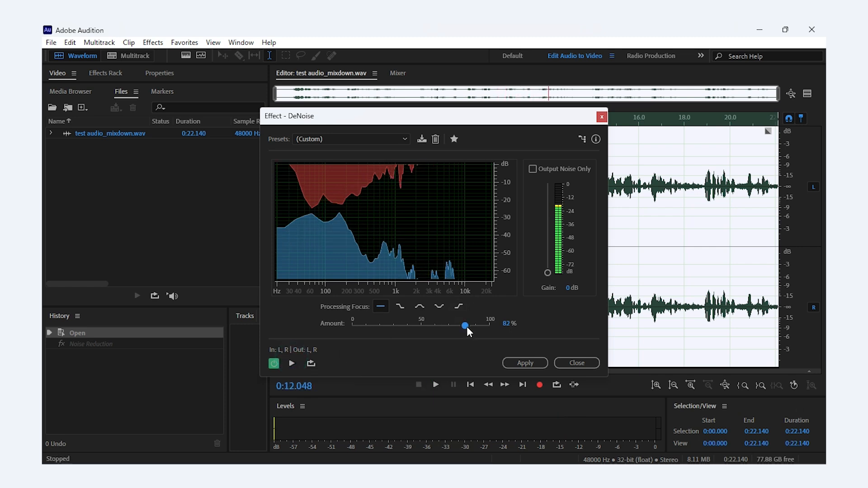
drag(465, 327, 473, 326)
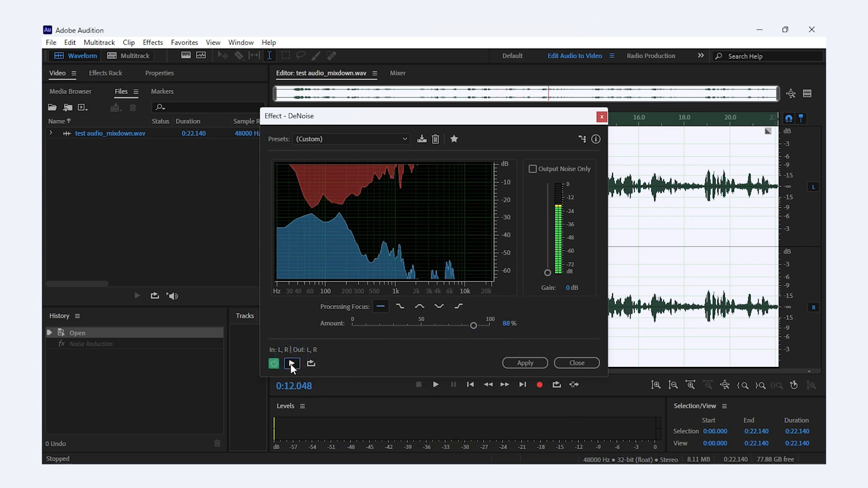
click(292, 364)
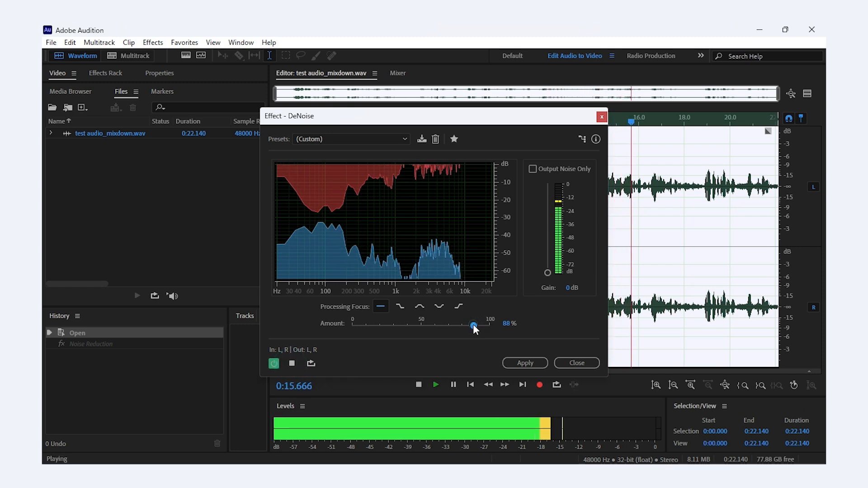
Try 92%, settle the DeNoise amount on 85% and apply it to the whole recording.
drag(473, 326, 479, 326)
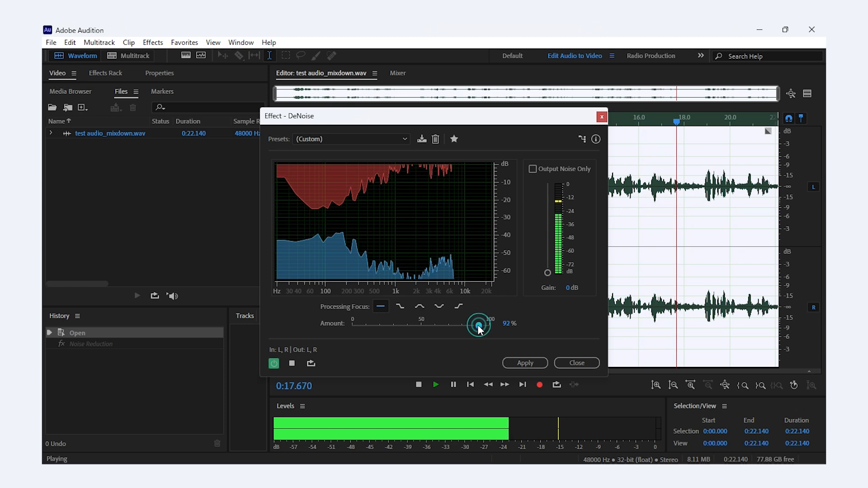
drag(478, 326, 472, 326)
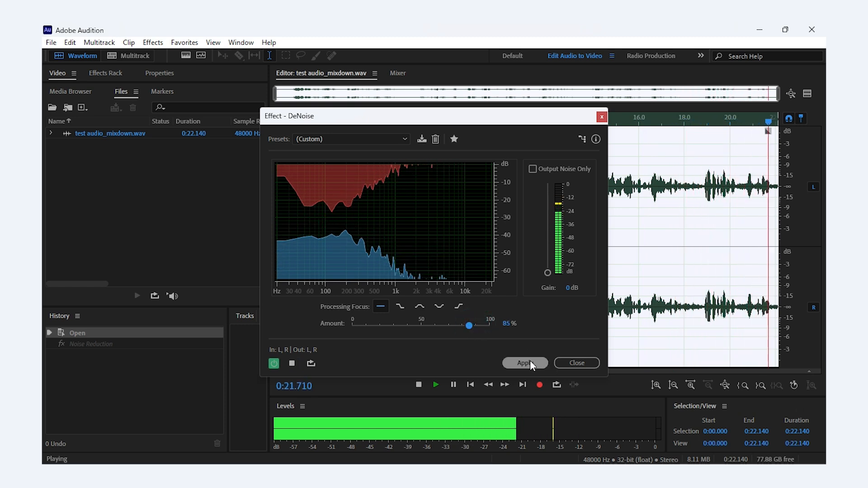
click(524, 363)
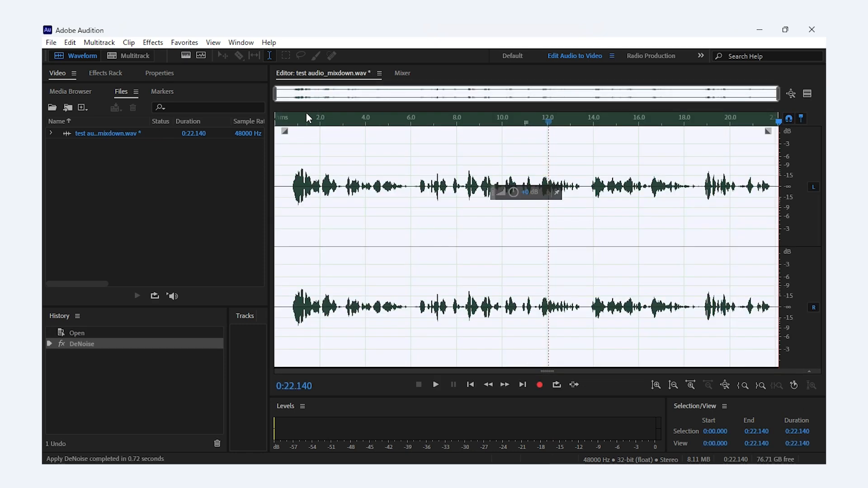
click(435, 385)
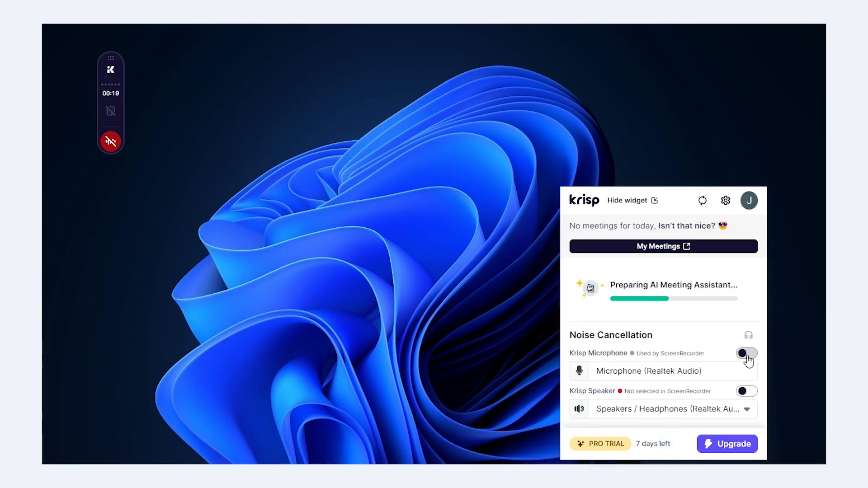
Switch on Krisp microphone and speaker noise cancellation, then bring up auphonic.com in Chrome.
click(746, 354)
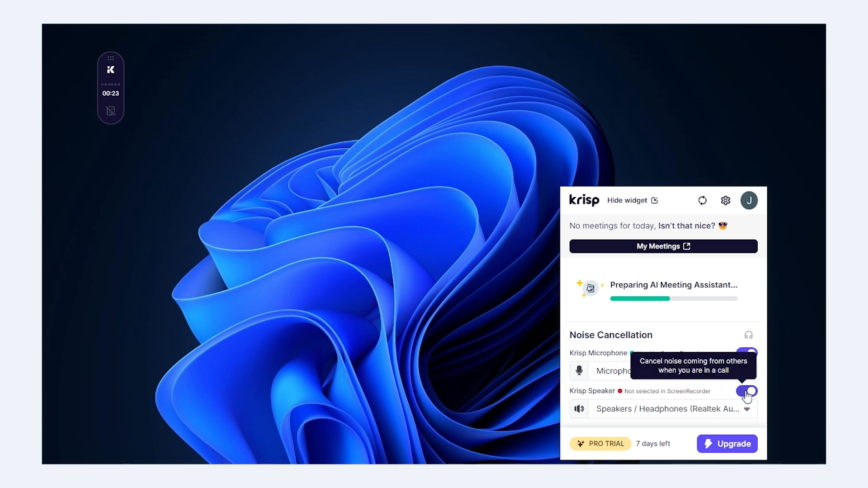
click(746, 353)
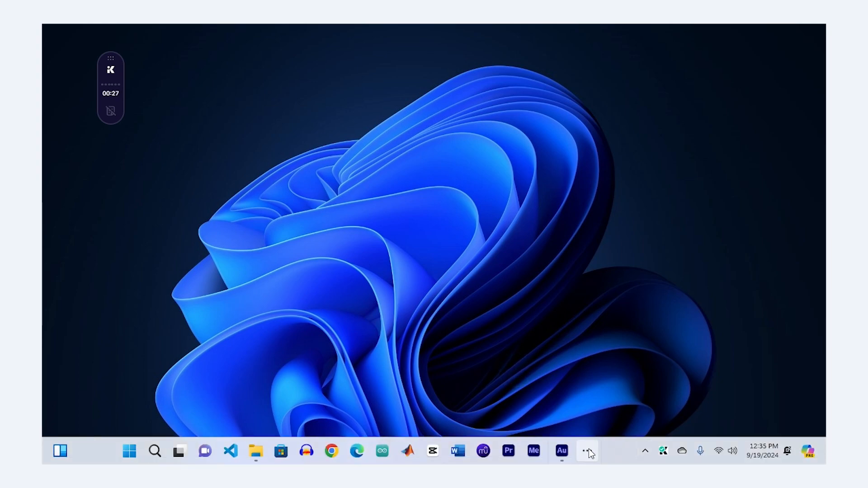
click(331, 450)
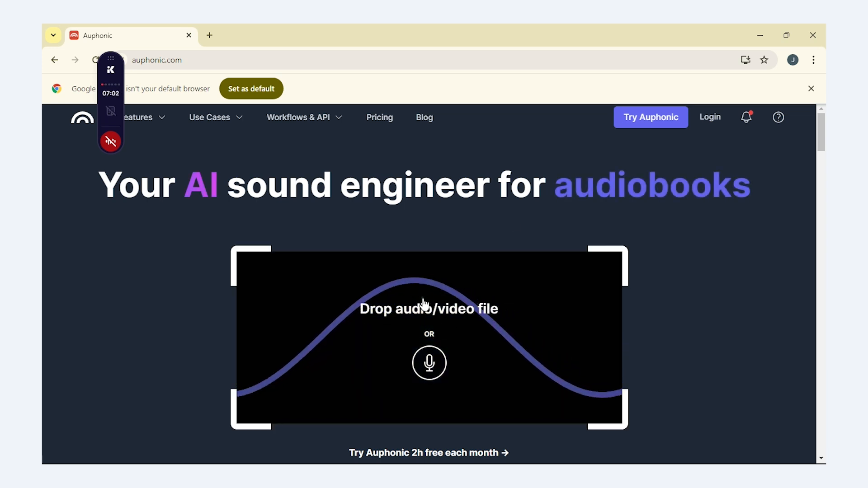
Leave the Auphonic upload page, landing in Audacity's Noise Reduction at 20 dB.
click(428, 309)
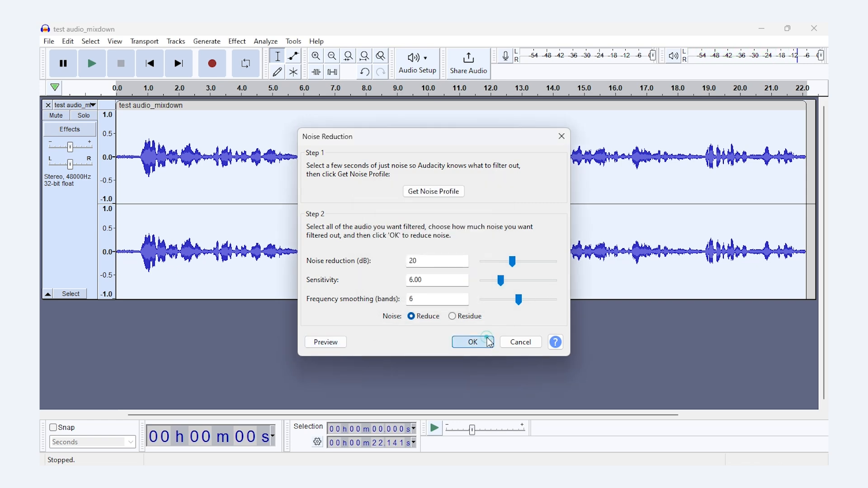
Confirm Audacity's Noise Reduction with OK and return to the denoised recording in Audition.
click(472, 342)
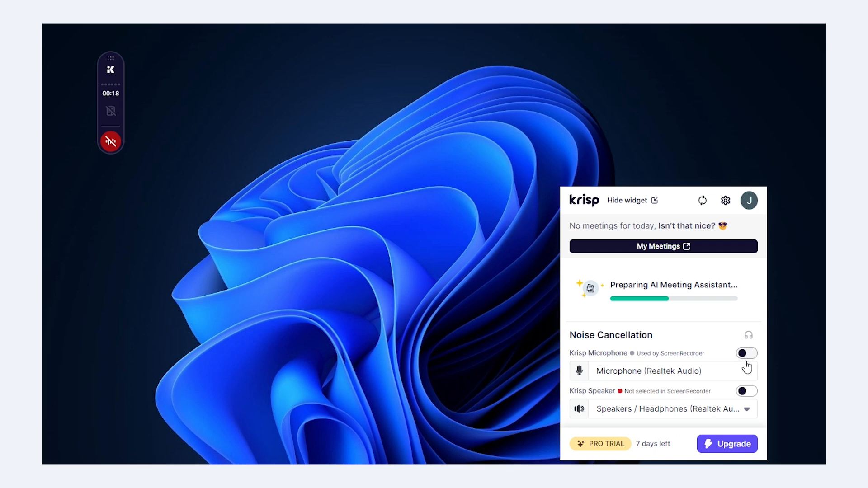
click(746, 391)
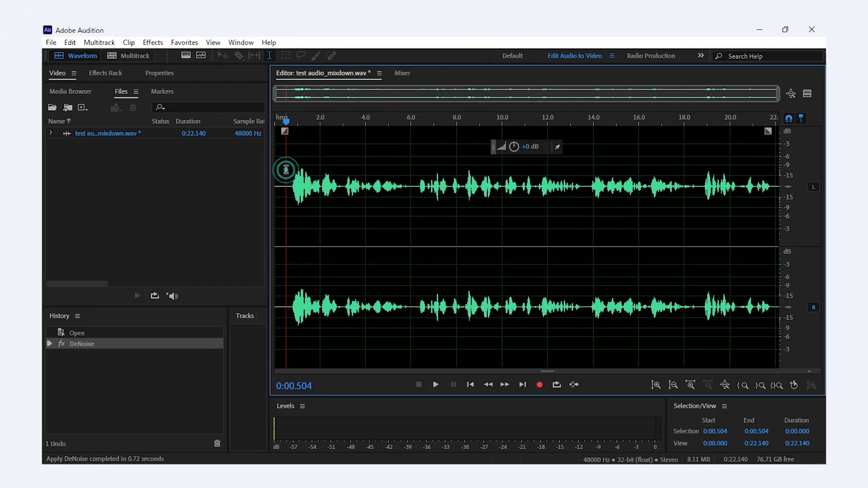
click(435, 384)
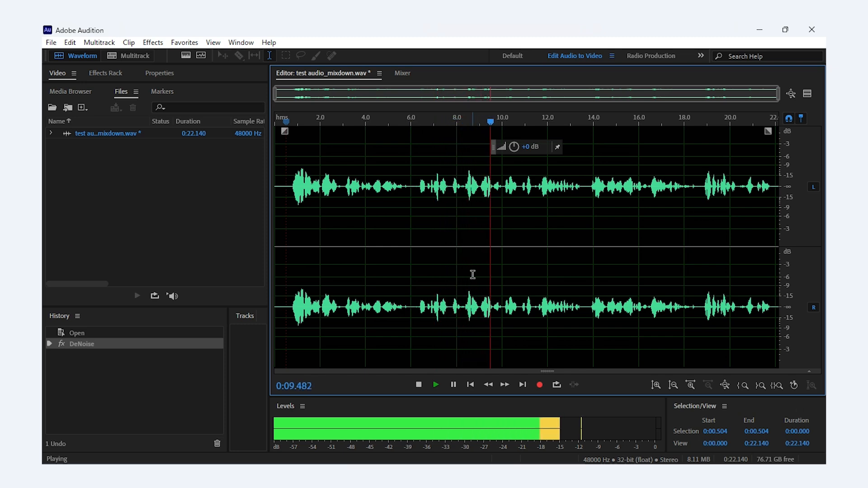
click(419, 385)
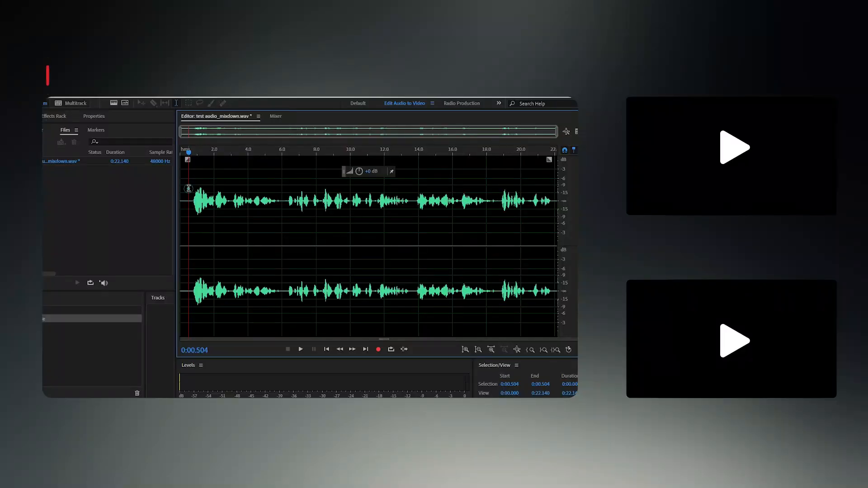
click(300, 349)
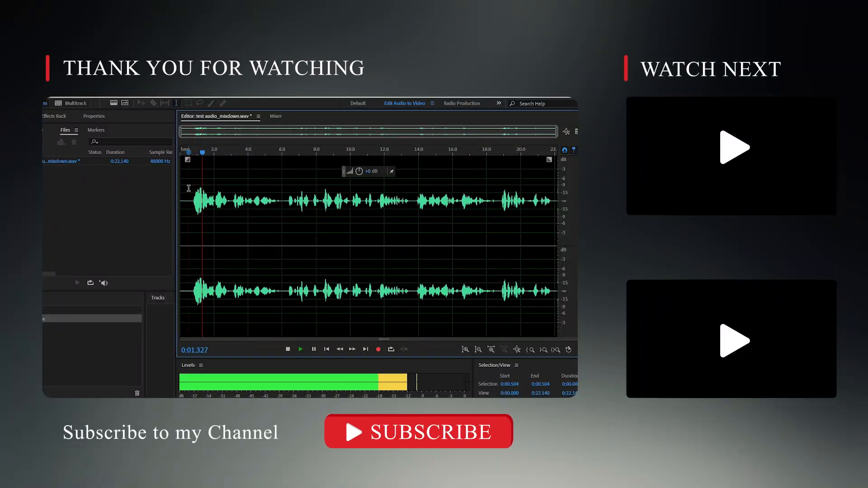